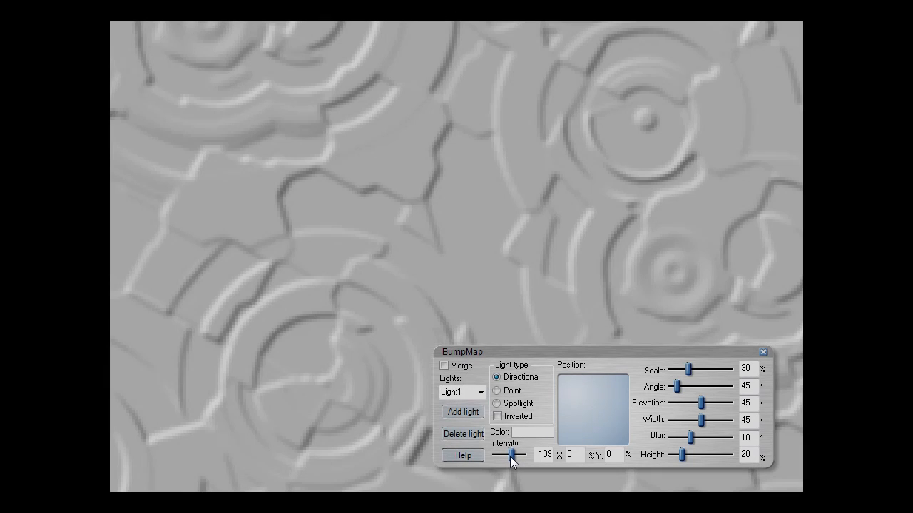
Open MY polyhedron.xar to view the dodecahedron.png photo with the Transparency tool active
left_click_drag(679, 386, 696, 386)
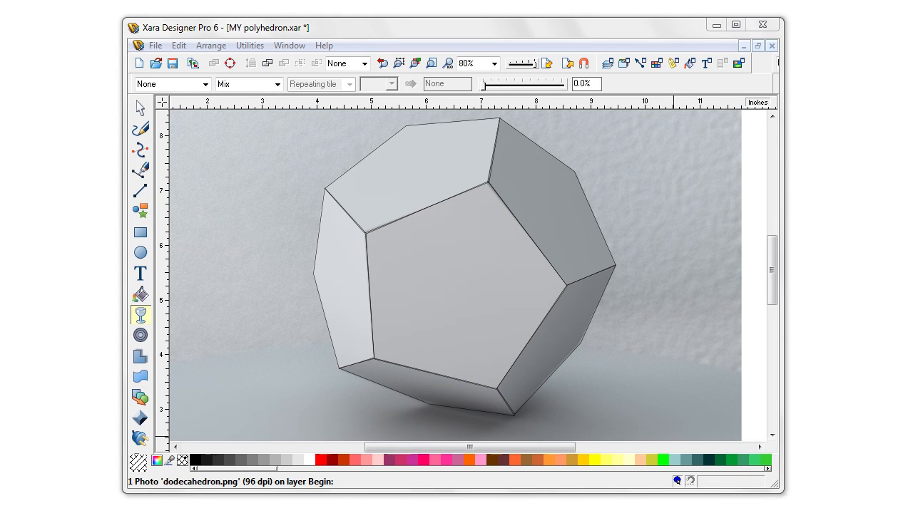
left_click_drag(485, 86, 492, 85)
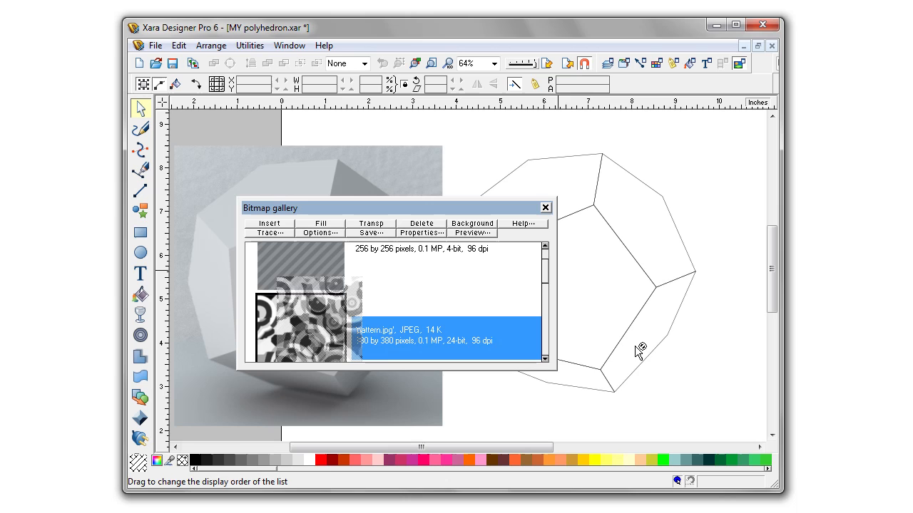
Insert pattern.jpg and fill a square with it as a repeating bitmap tile
left_click(269, 223)
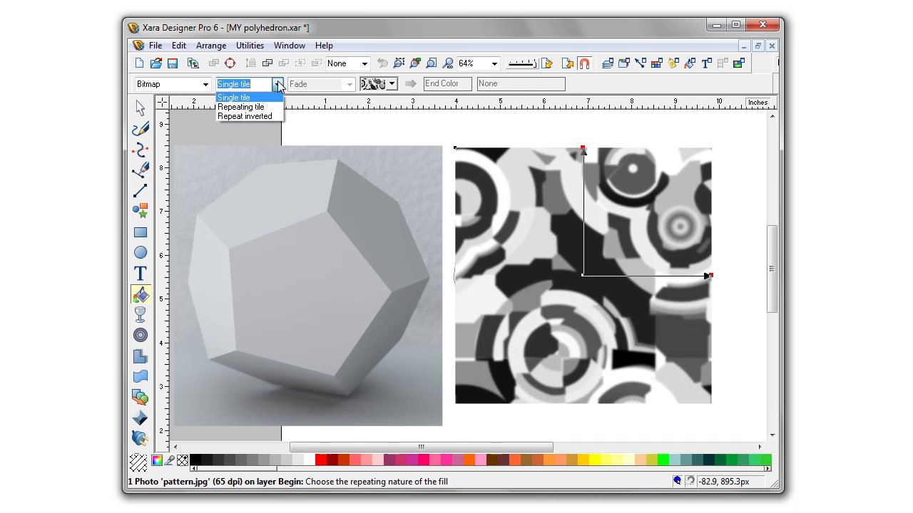
left_click(241, 106)
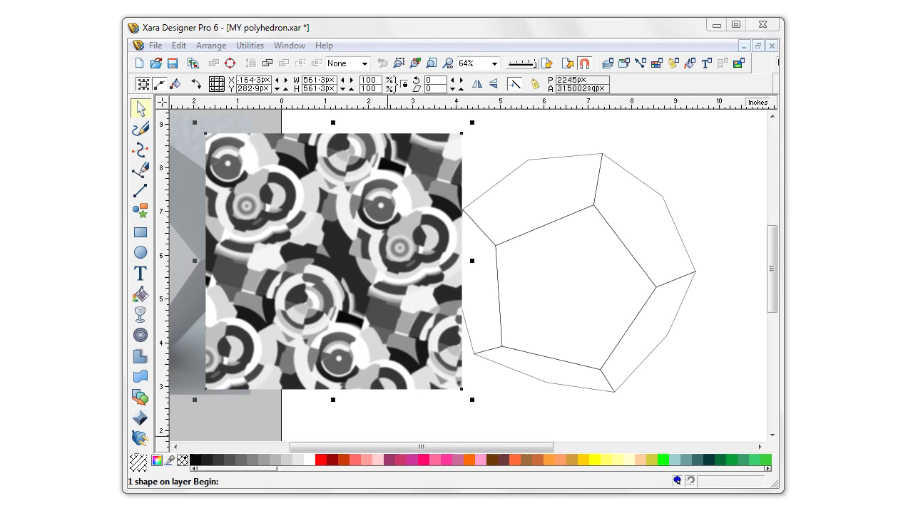
Apply a 3D Bump Map live effect to the tiled square with light angle about 267
left_click(140, 439)
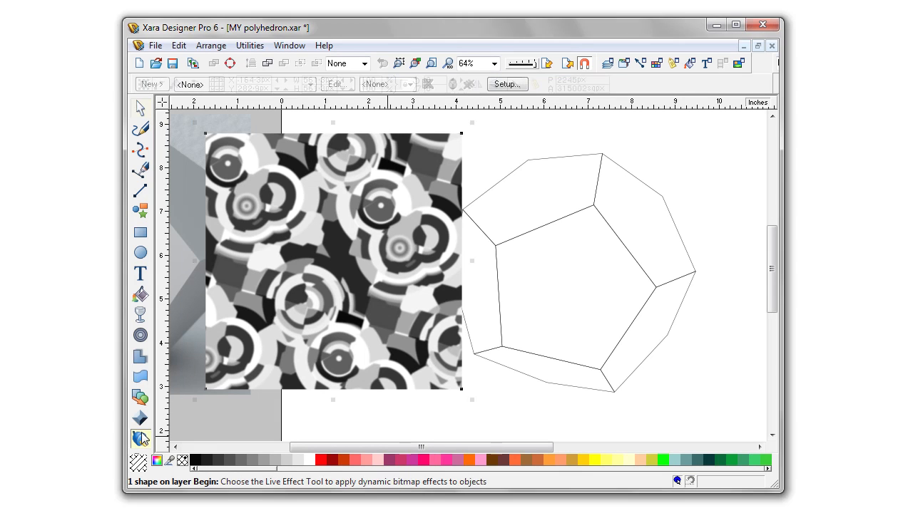
left_click(149, 84)
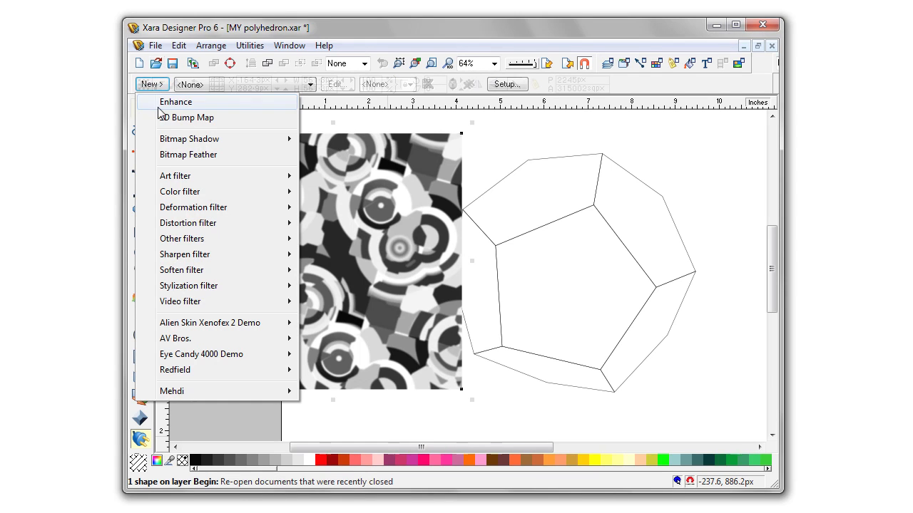
left_click(191, 116)
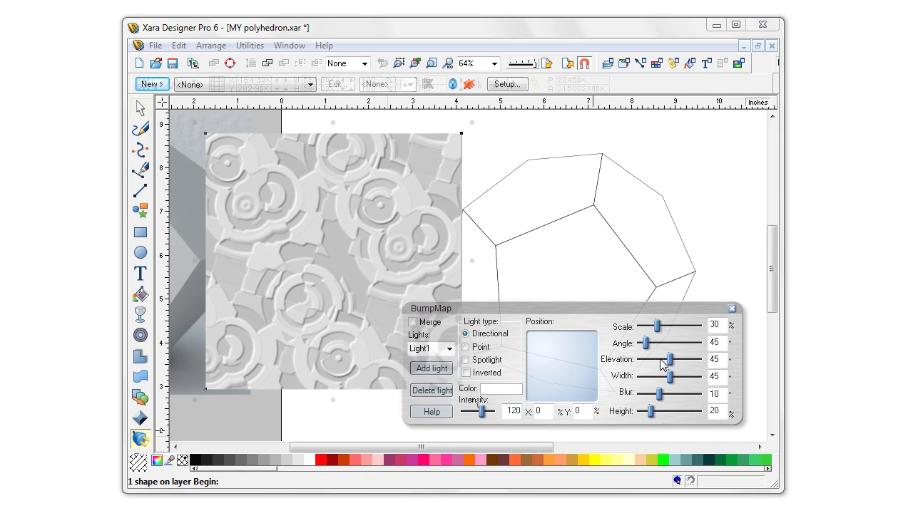
left_click_drag(647, 344, 657, 343)
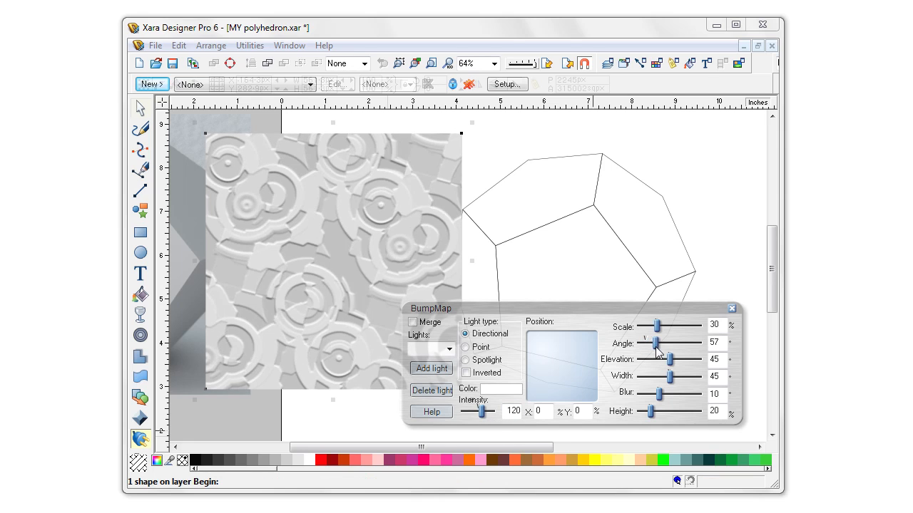
left_click_drag(656, 343, 689, 343)
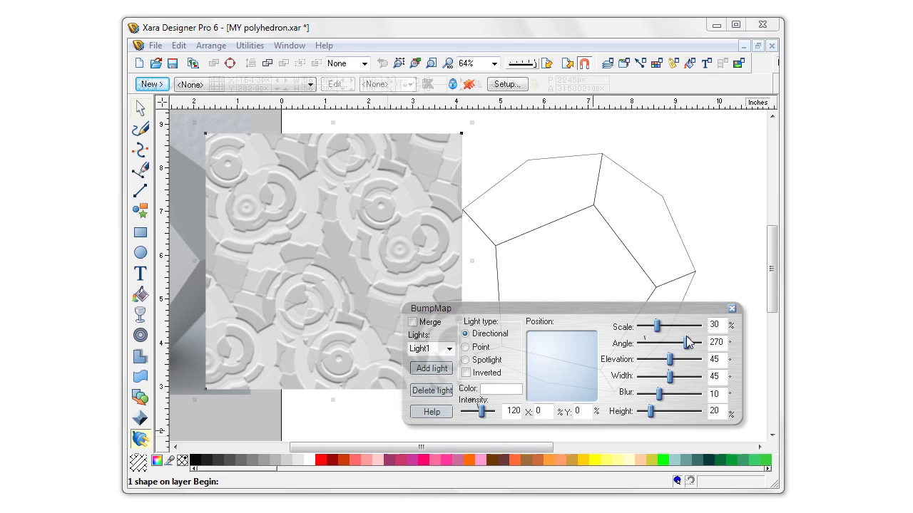
left_click_drag(688, 343, 694, 343)
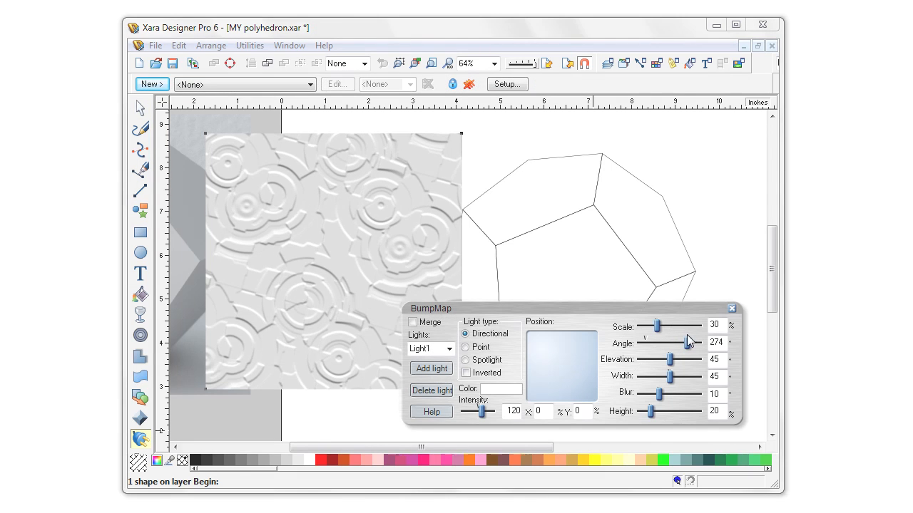
left_click_drag(670, 343, 663, 343)
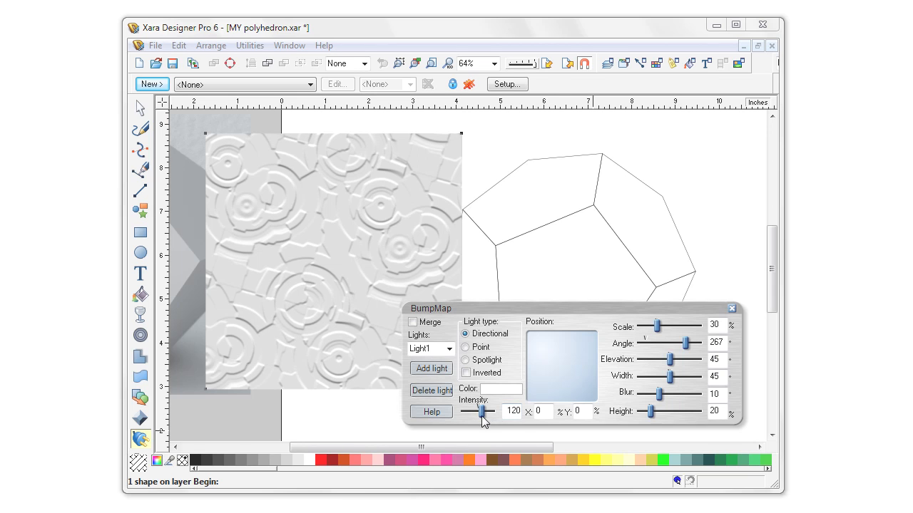
left_click_drag(486, 411, 478, 411)
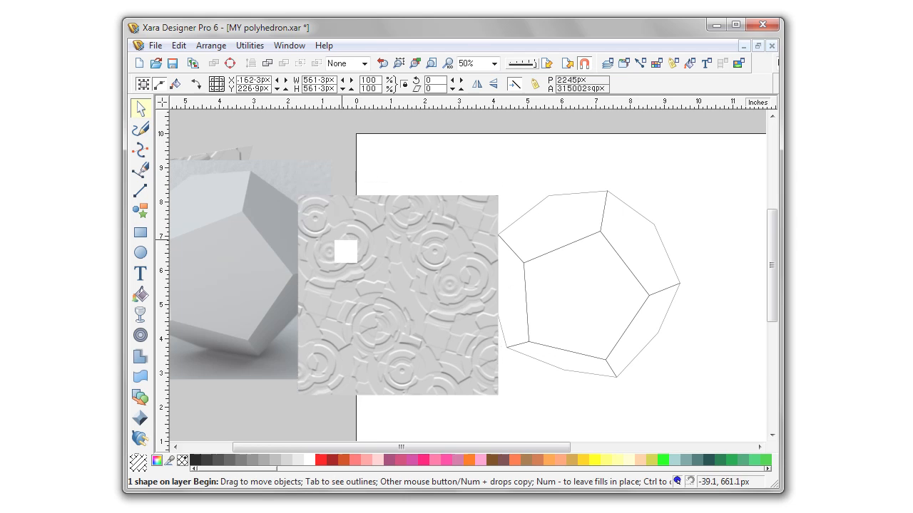
Create a bitmap copy of the embossed square and put it inside the front pentagon
left_click_drag(345, 251, 491, 280)
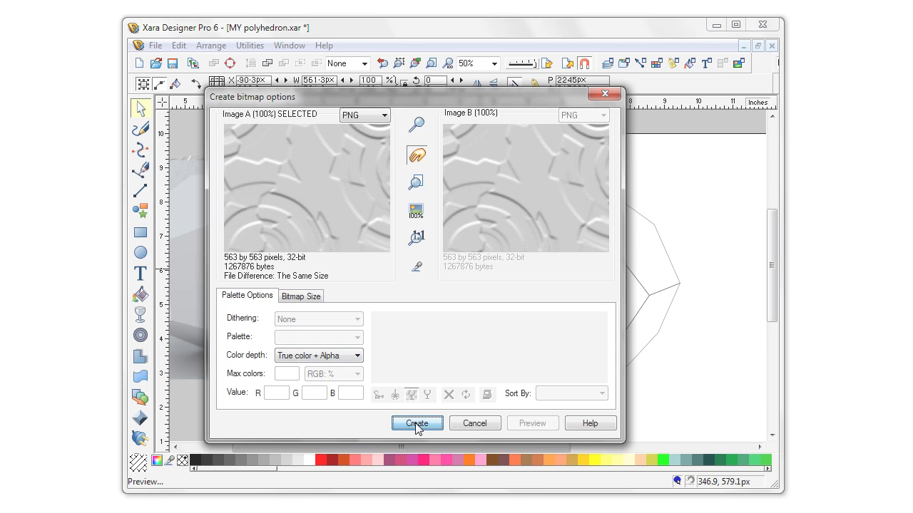
left_click(417, 423)
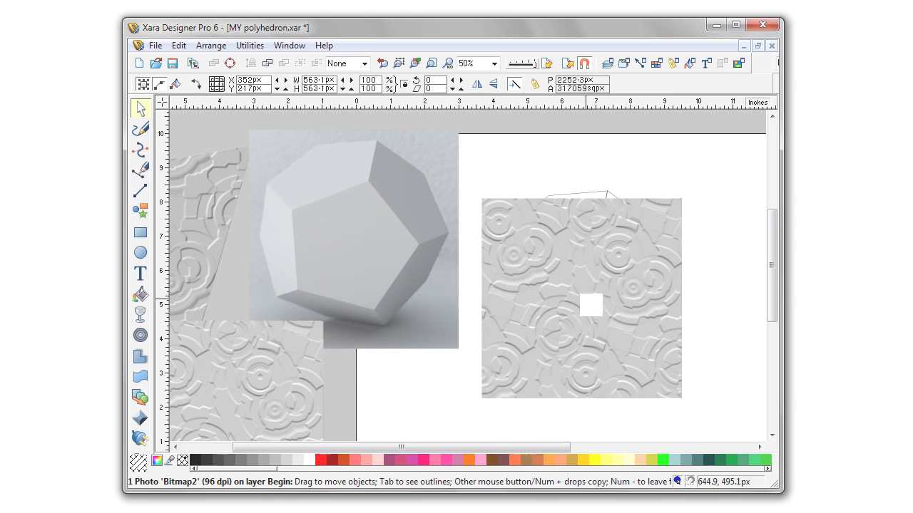
left_click(581, 296)
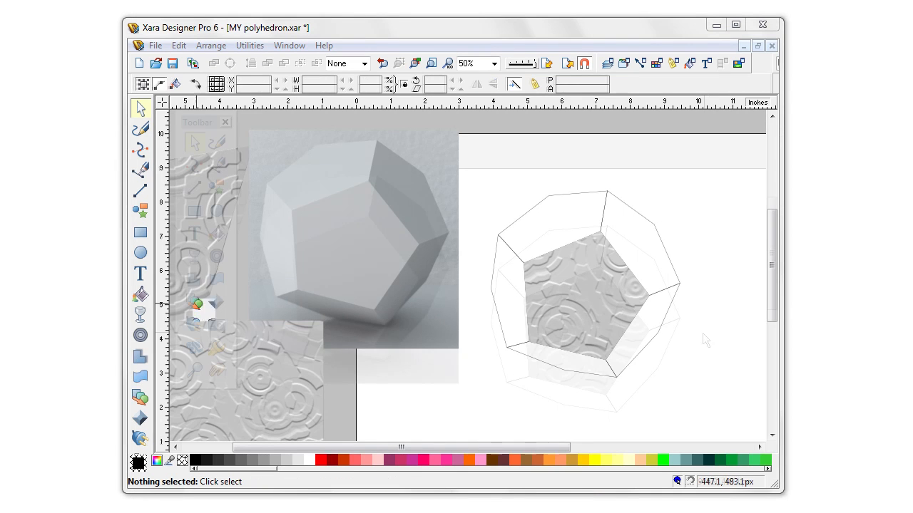
Draw a bitmap-filled rectangle and warp its corners in perspective into a side face
left_click_drag(307, 207, 406, 313)
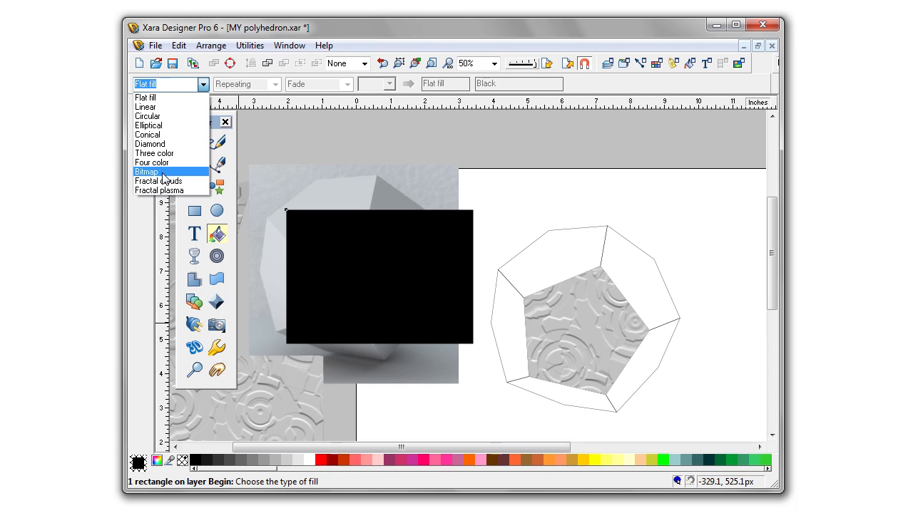
left_click(147, 171)
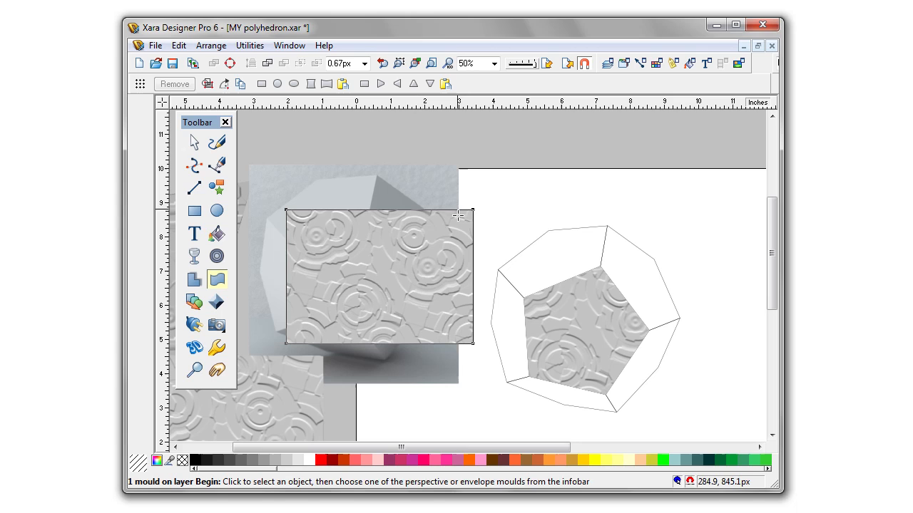
left_click_drag(471, 214, 526, 183)
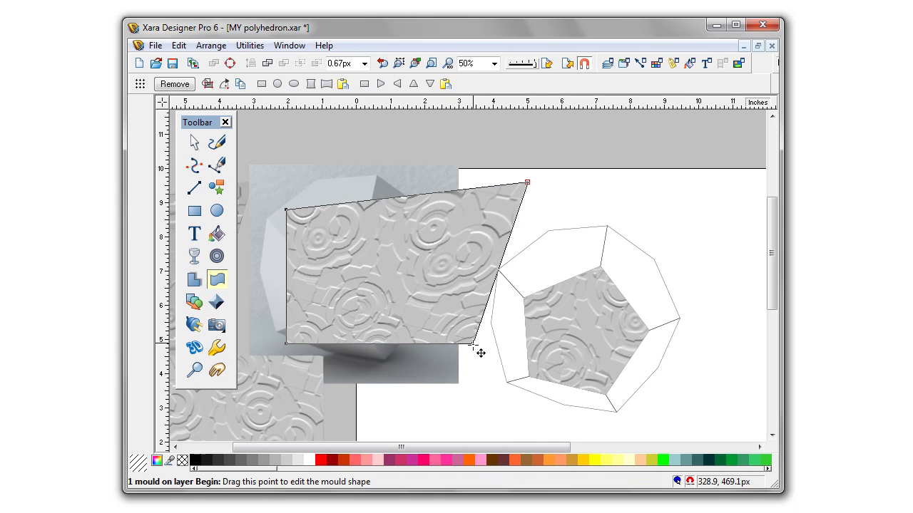
left_click_drag(482, 350, 615, 269)
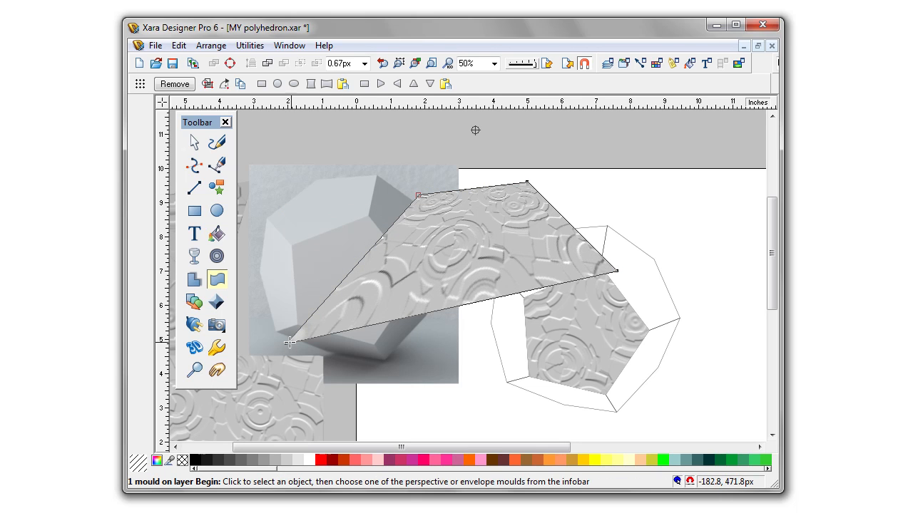
Brighten the warped texture to Brightness 9 with the Photo tool
left_click(194, 141)
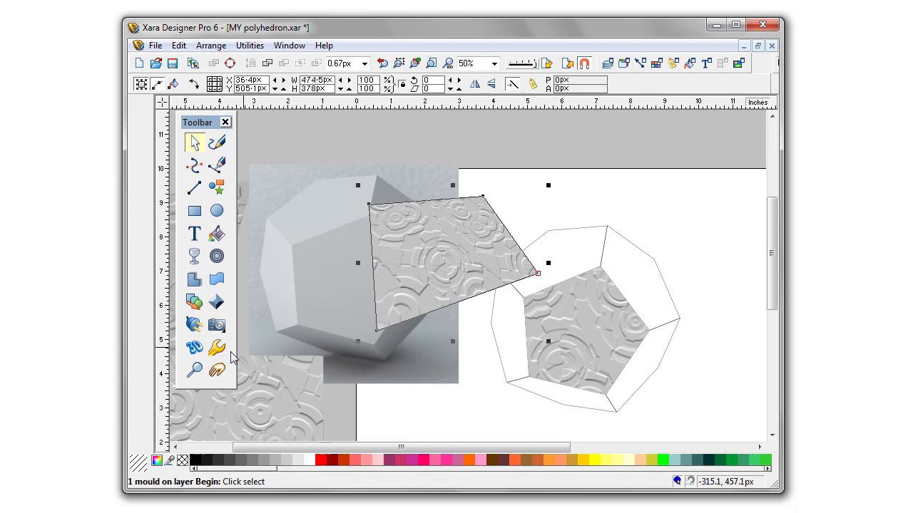
left_click(216, 325)
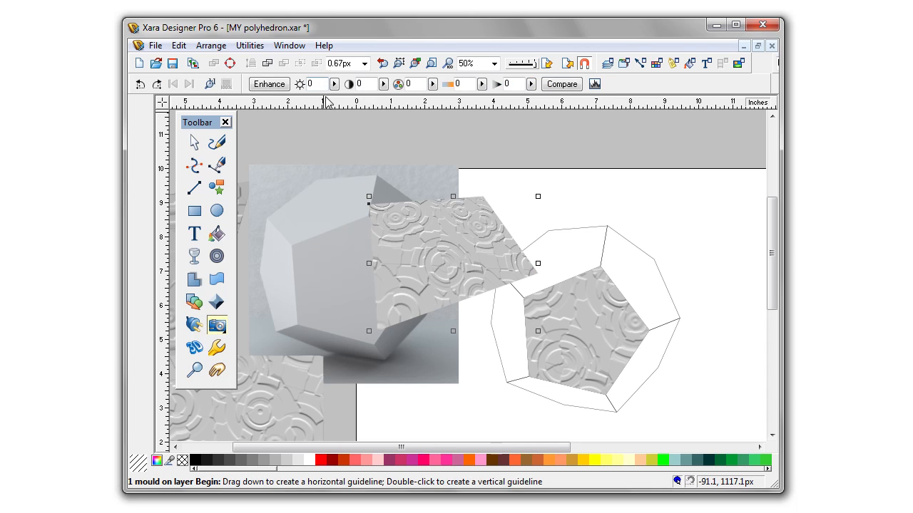
left_click_drag(323, 102, 343, 102)
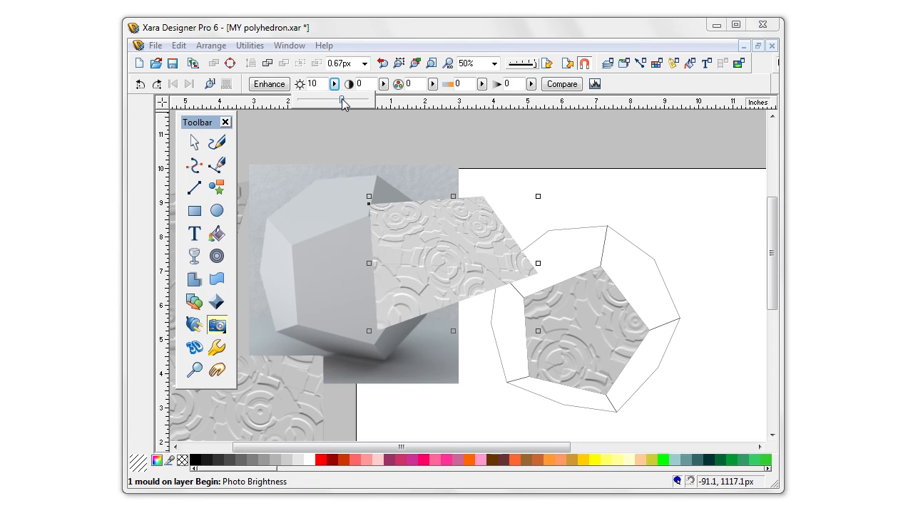
left_click_drag(343, 101, 340, 102)
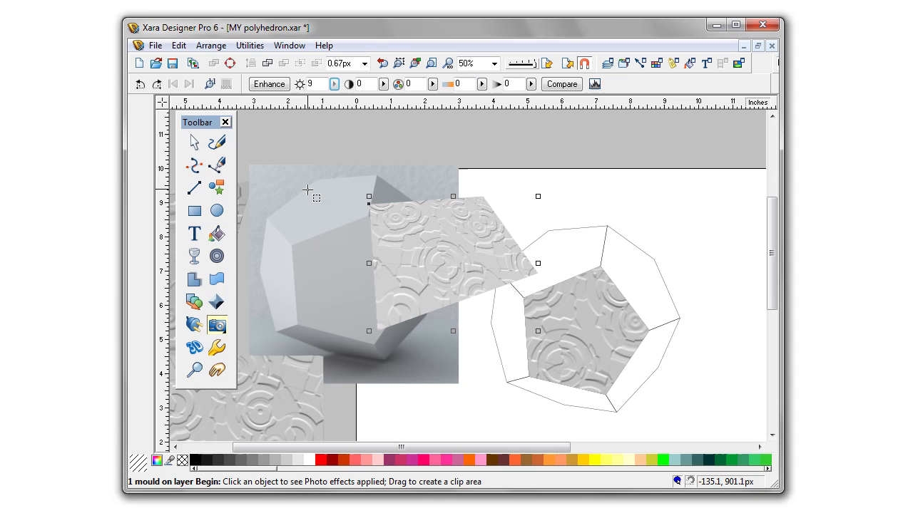
left_click(194, 141)
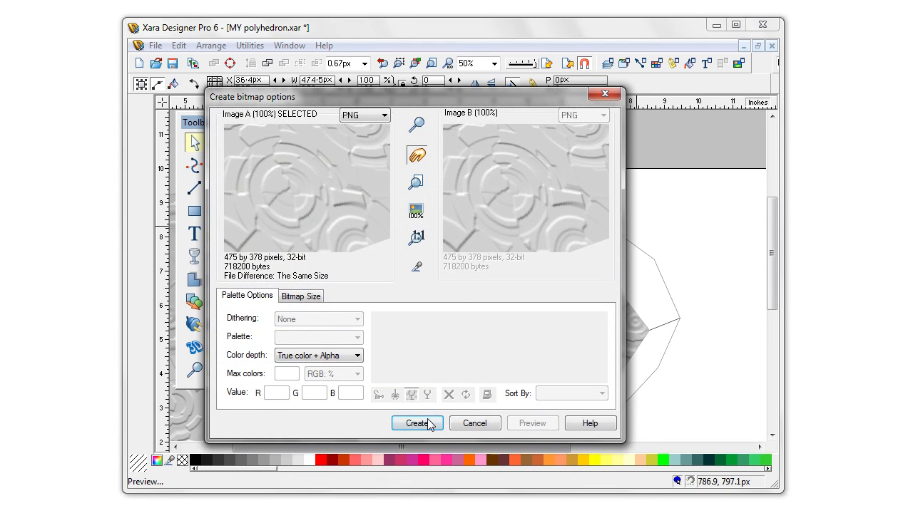
Create the texture bitmap, select it inside the clipped shape, and return to the Selector
left_click(416, 423)
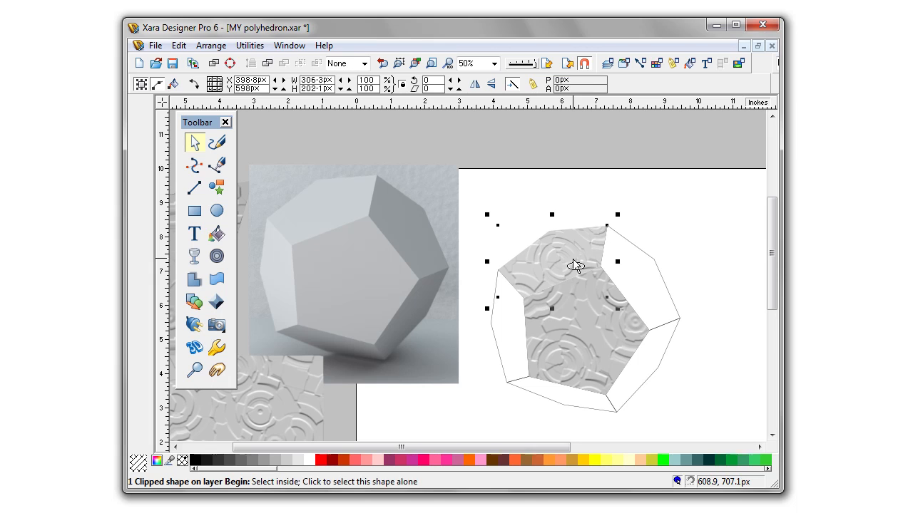
left_click(215, 326)
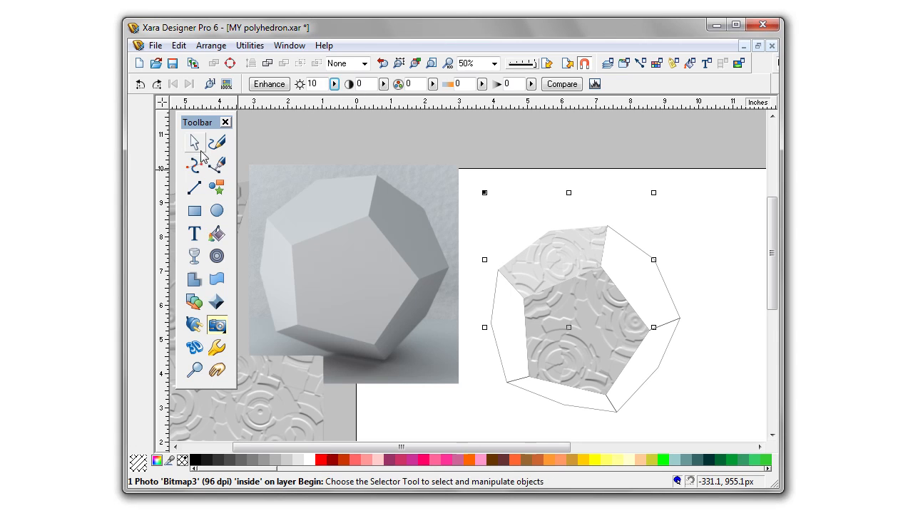
left_click(194, 142)
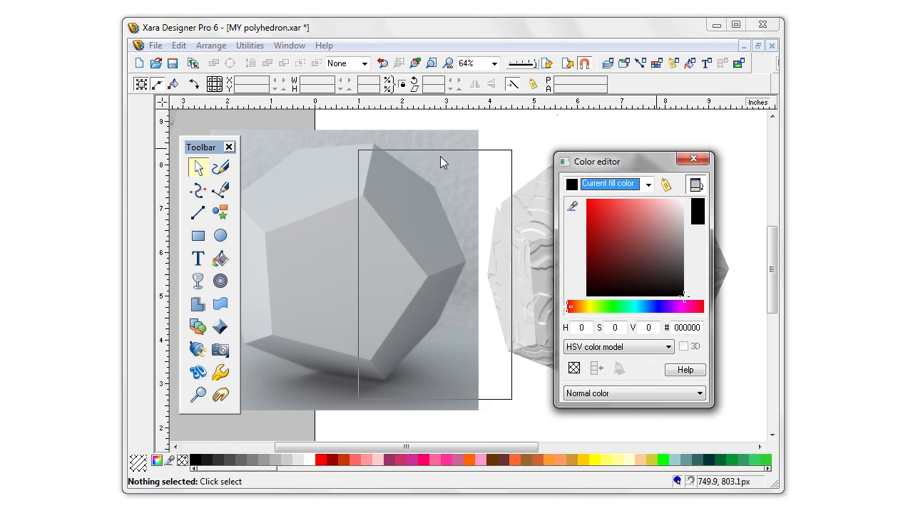
Give the textured bitmap a cream light contone and dark reddish-brown dark contone
left_click_drag(633, 161, 419, 158)
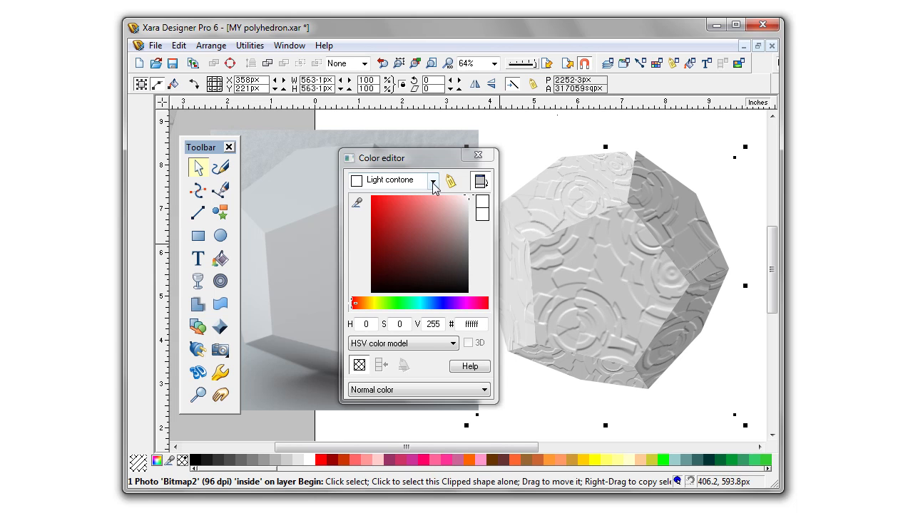
left_click(432, 180)
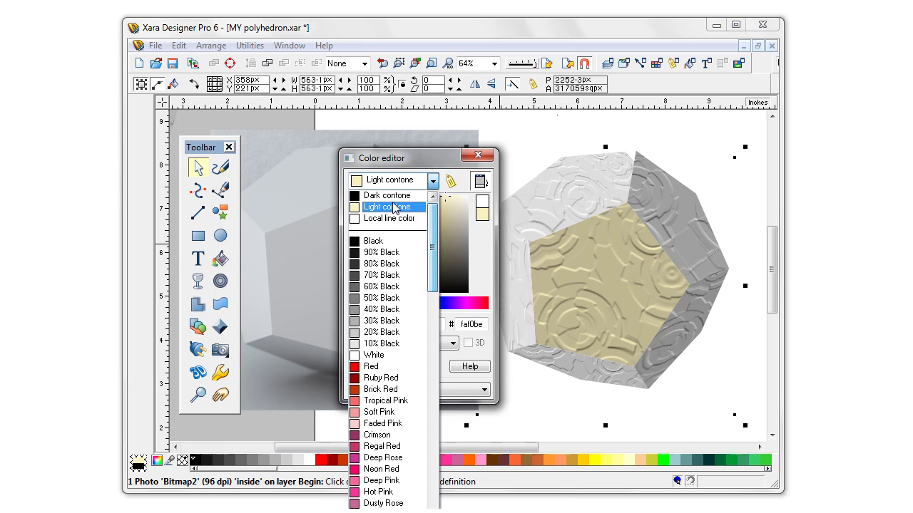
left_click(386, 194)
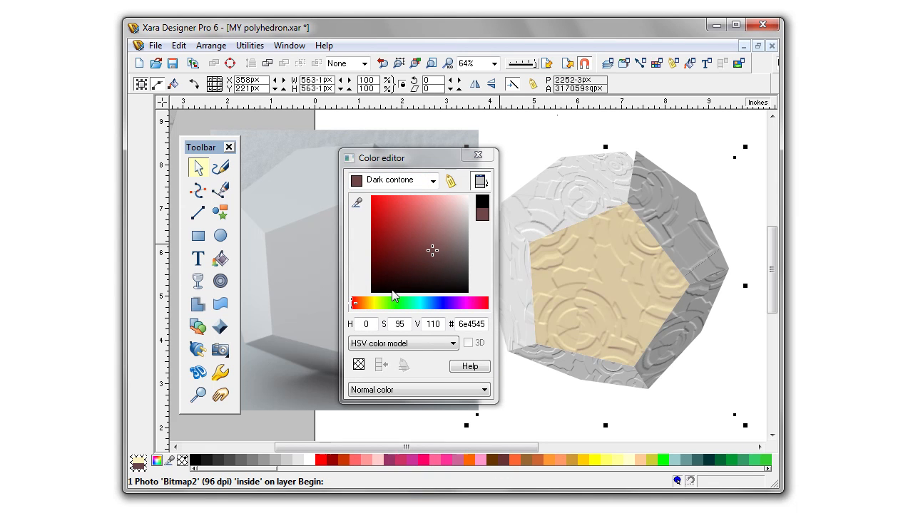
left_click(390, 302)
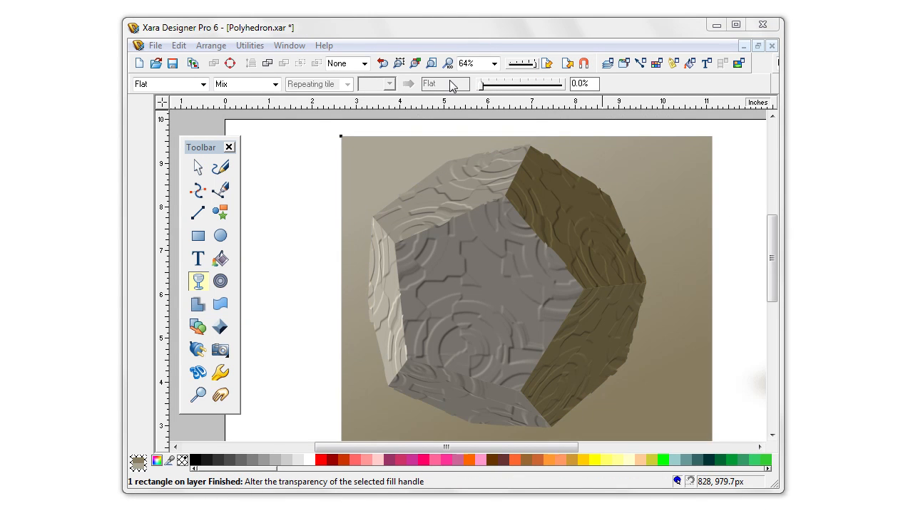
Draw a dark brown pentagon squashed under the dodecahedron and feather it 44.3px
left_click(198, 167)
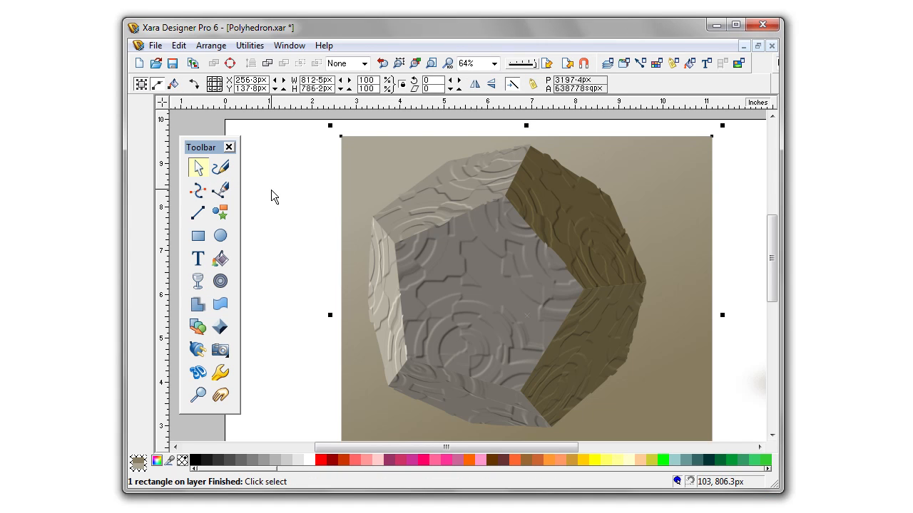
left_click(198, 236)
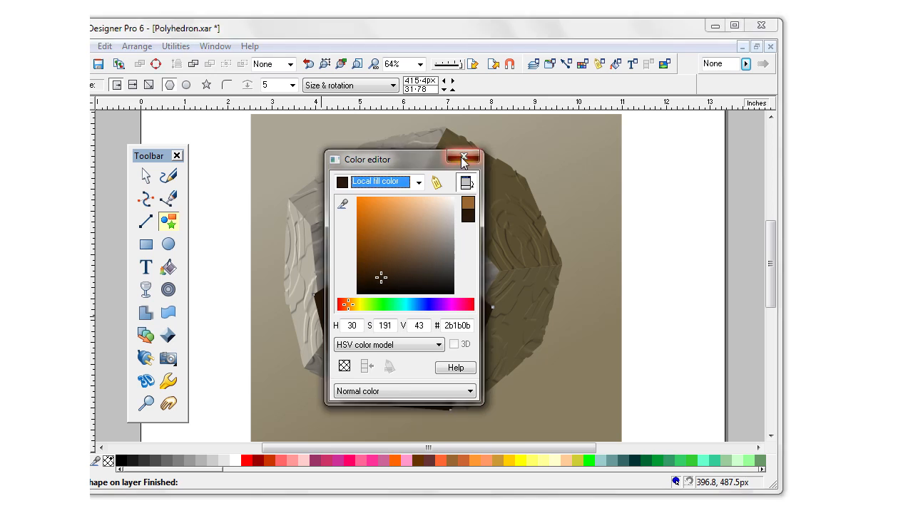
left_click(462, 158)
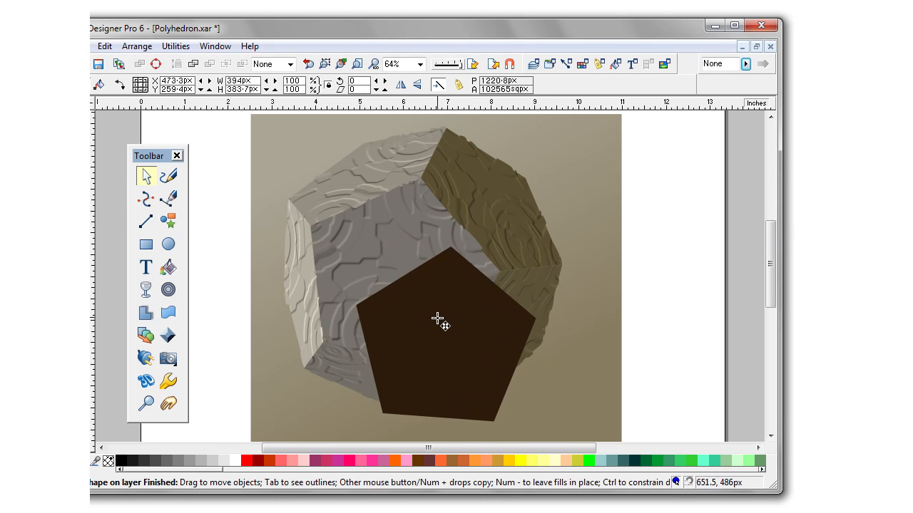
left_click(442, 321)
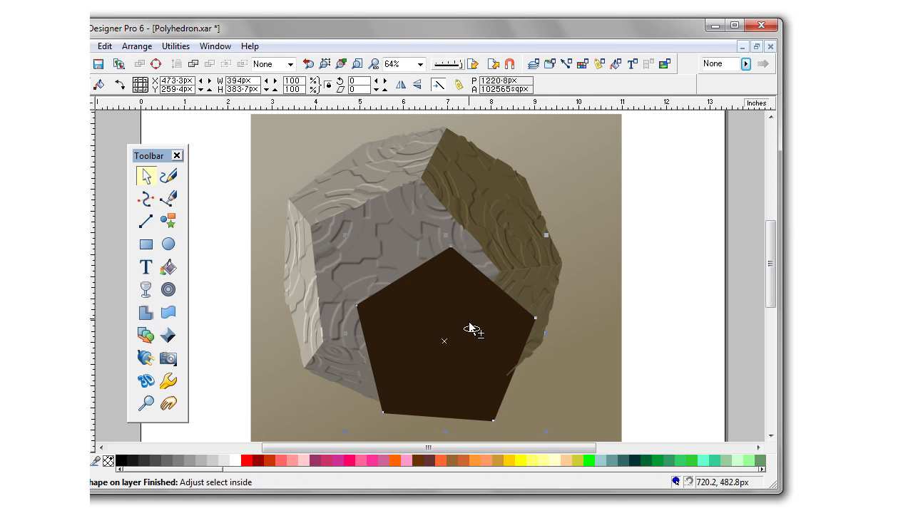
mouse_move(584, 412)
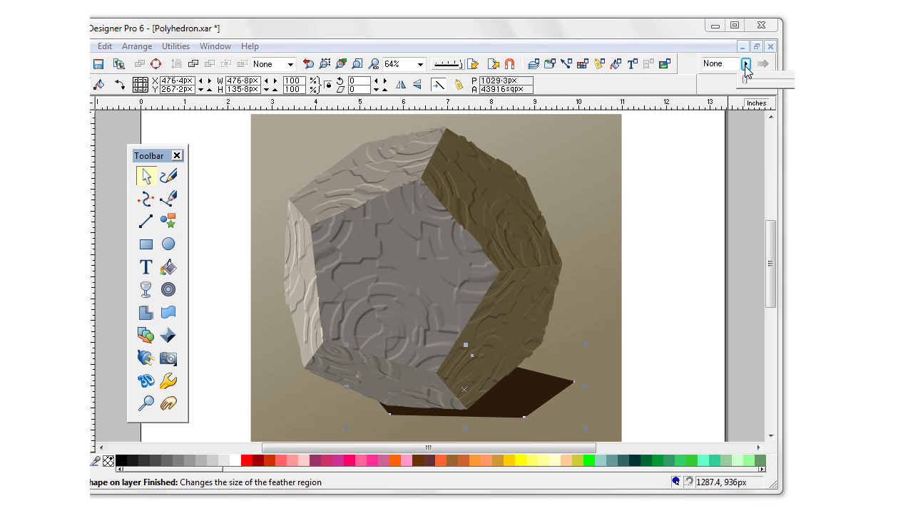
left_click(746, 64)
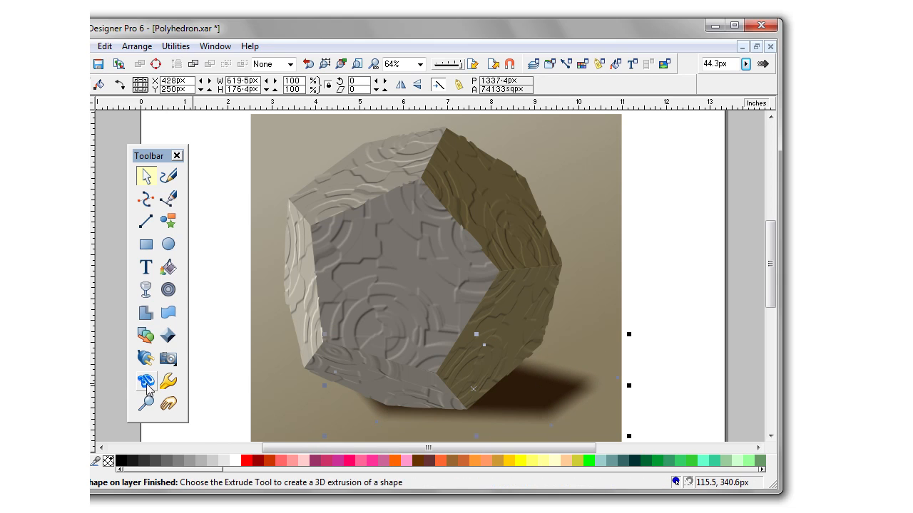
left_click(146, 358)
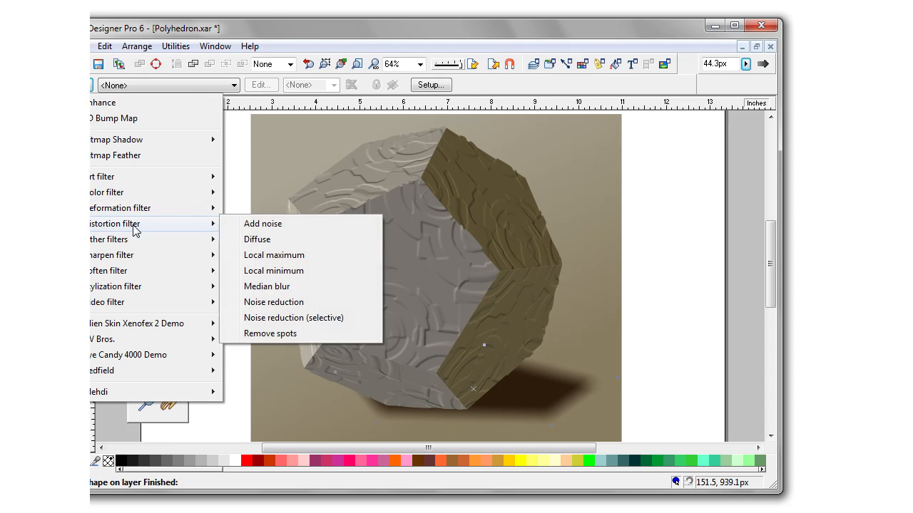
Diffuse the shadow with Horizontal 9 and convert it into a bitmap copy
left_click(257, 239)
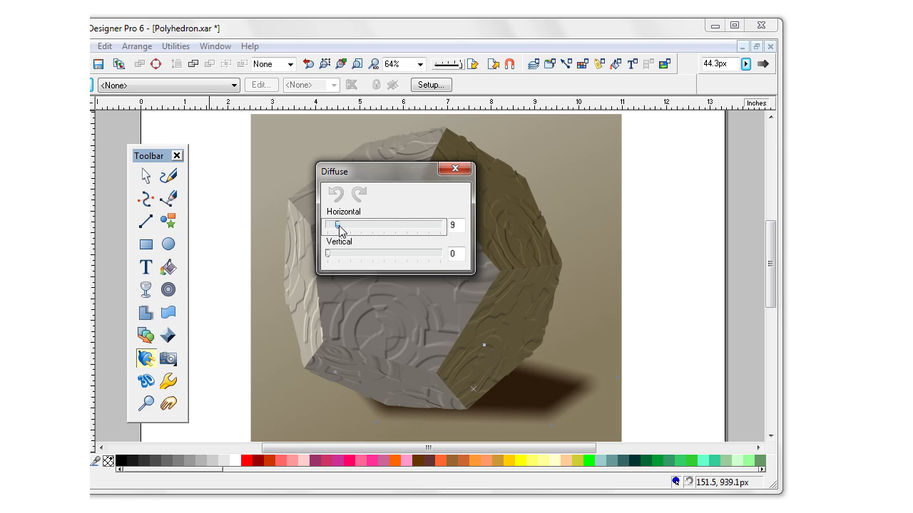
left_click_drag(327, 254, 339, 254)
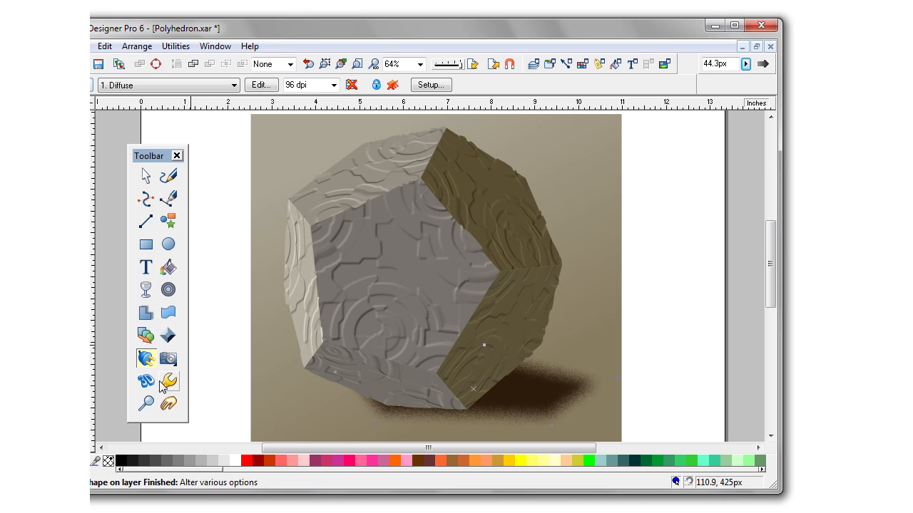
left_click(146, 175)
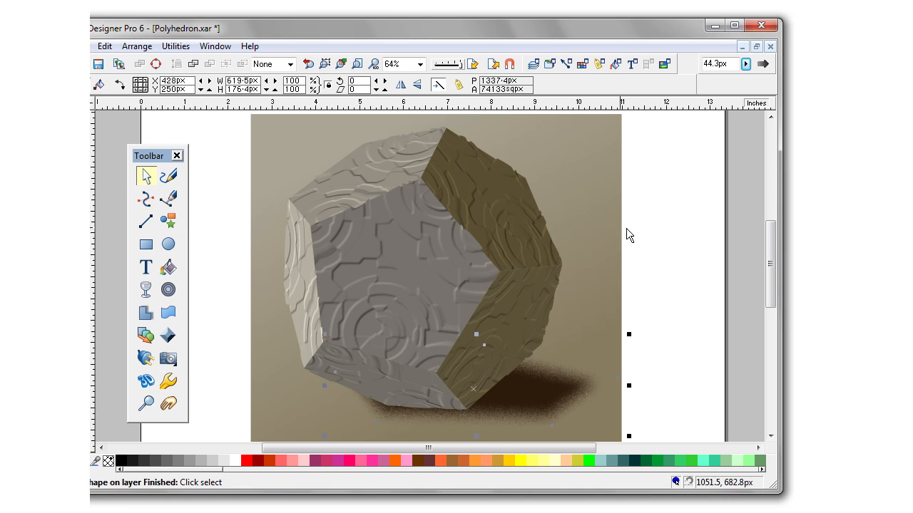
mouse_move(651, 275)
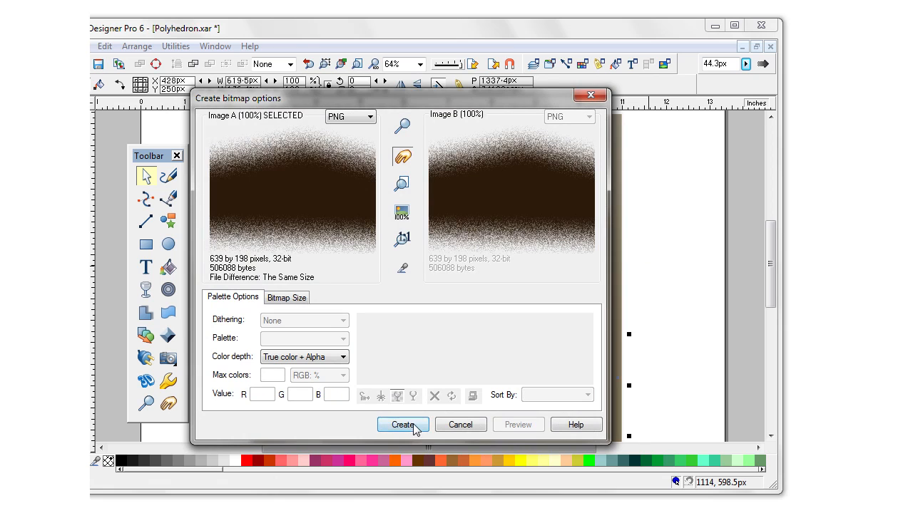
left_click(403, 425)
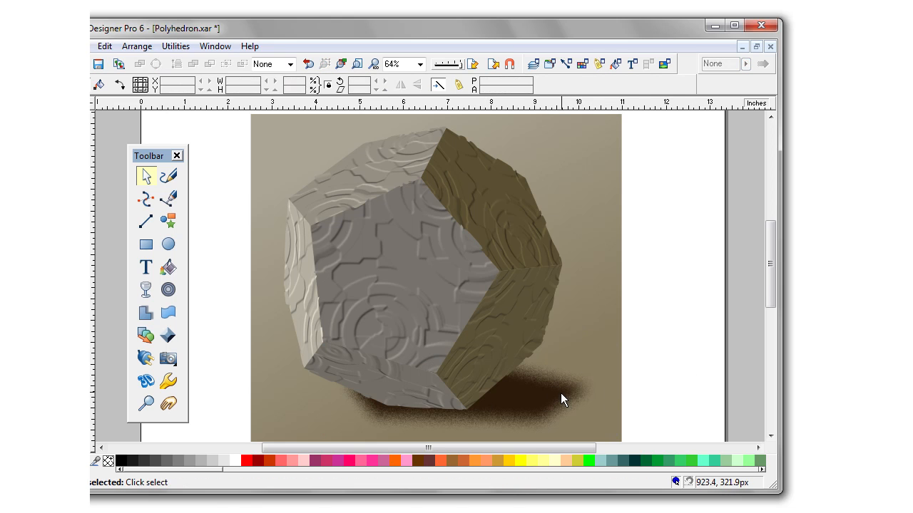
Apply a left-to-right linear transparency across the shadow bitmap
left_click(145, 289)
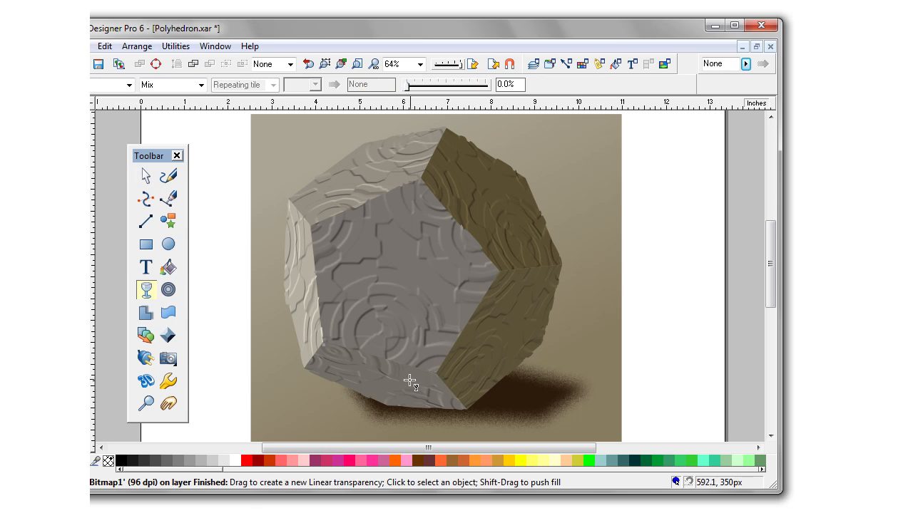
left_click_drag(410, 385, 592, 390)
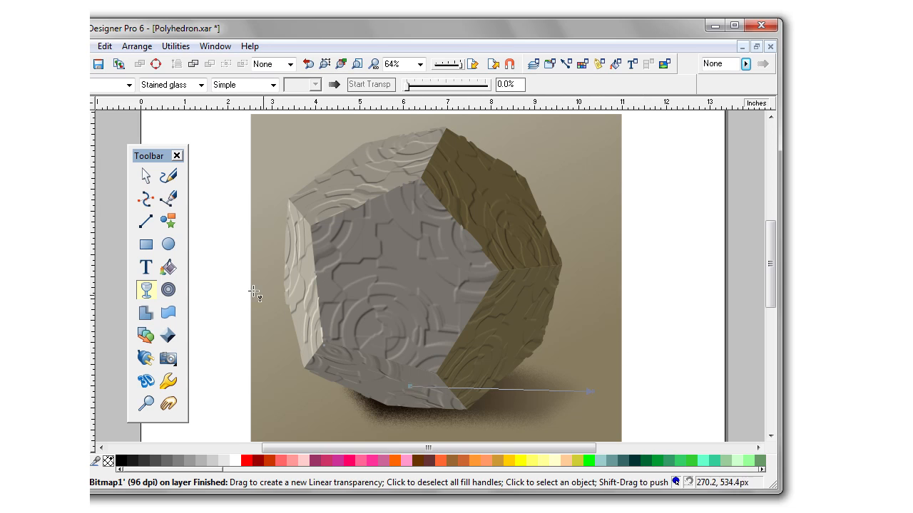
left_click(145, 175)
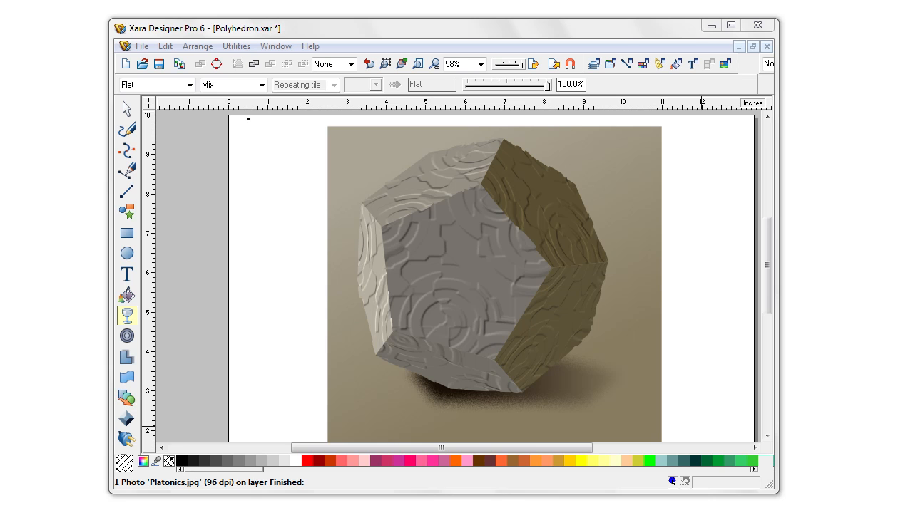
mouse_move(656, 177)
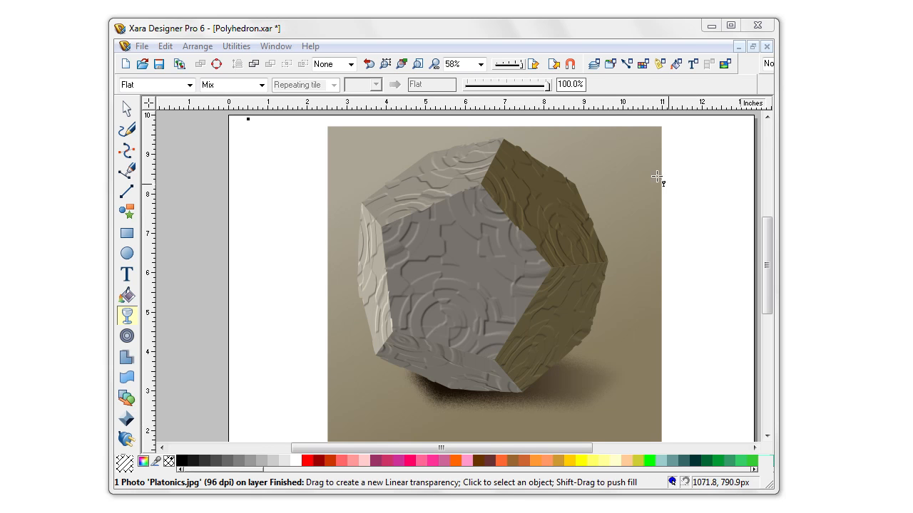